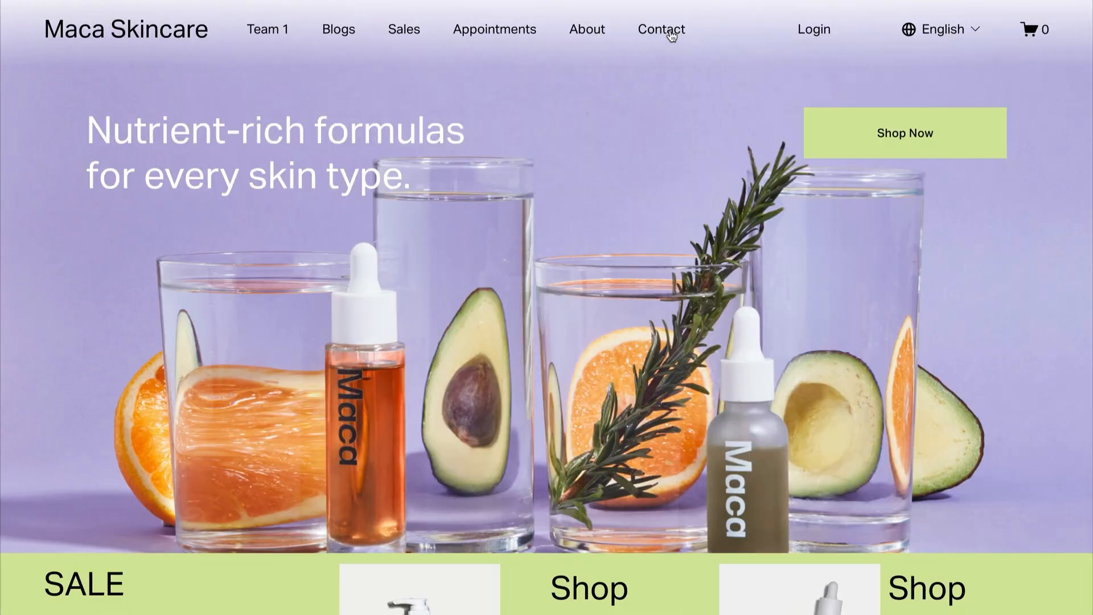
Open the missing Contact page on the Maca Skincare site to show the 404 error
{"action": "left_click", "coordinate": [661, 29]}
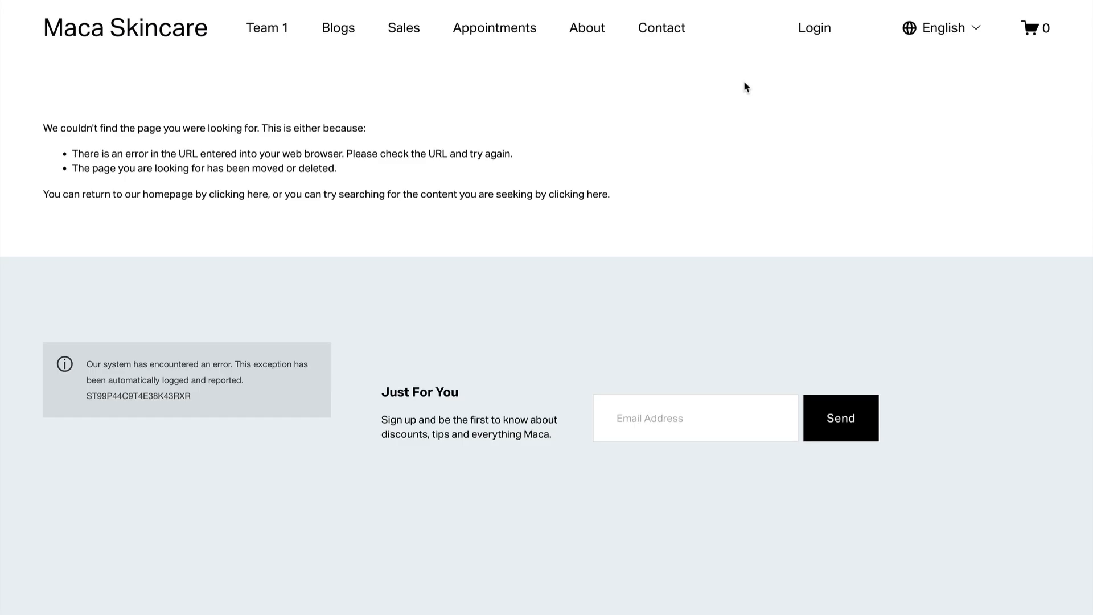
{"action": "mouse_move", "coordinate": [485, 230]}
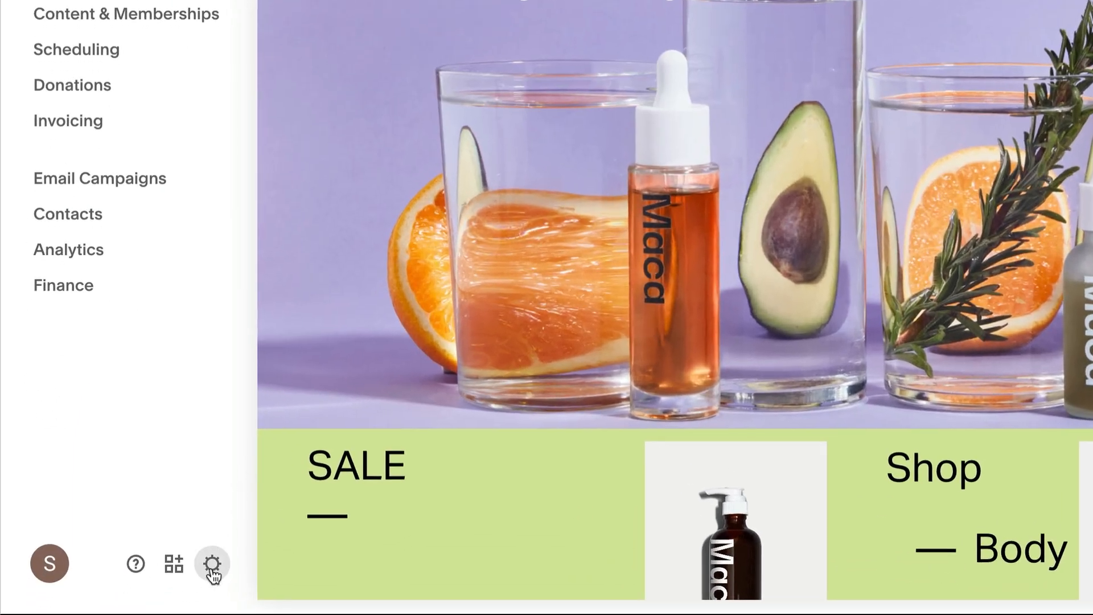
Go to Settings, Developer Tools, URL Mappings to reach the empty mappings editor
{"action": "left_click", "coordinate": [211, 562]}
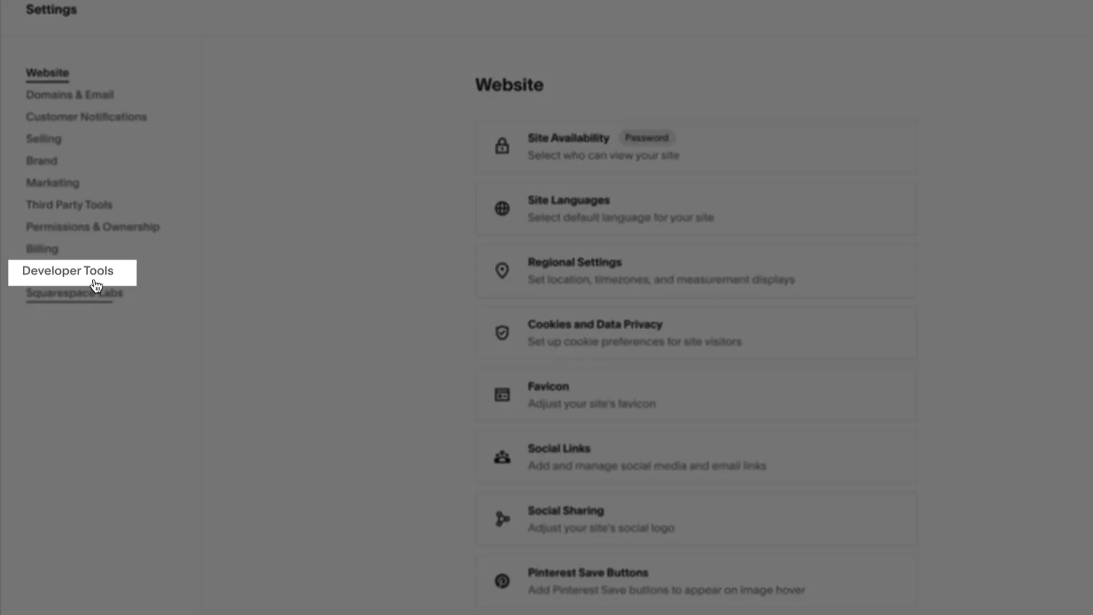
{"action": "left_click", "coordinate": [67, 270]}
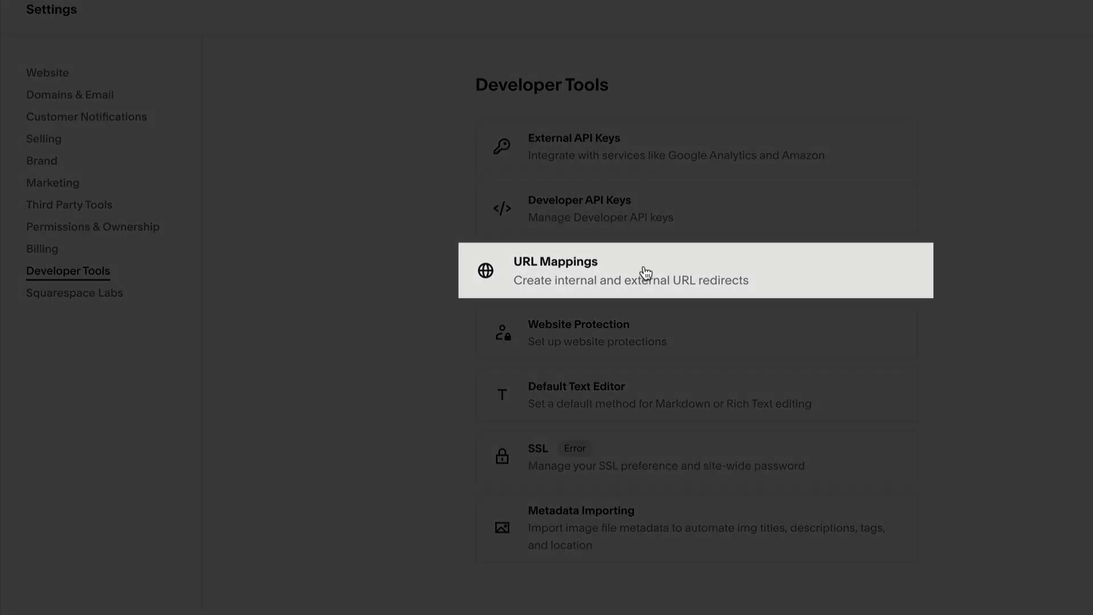
{"action": "left_click", "coordinate": [630, 271]}
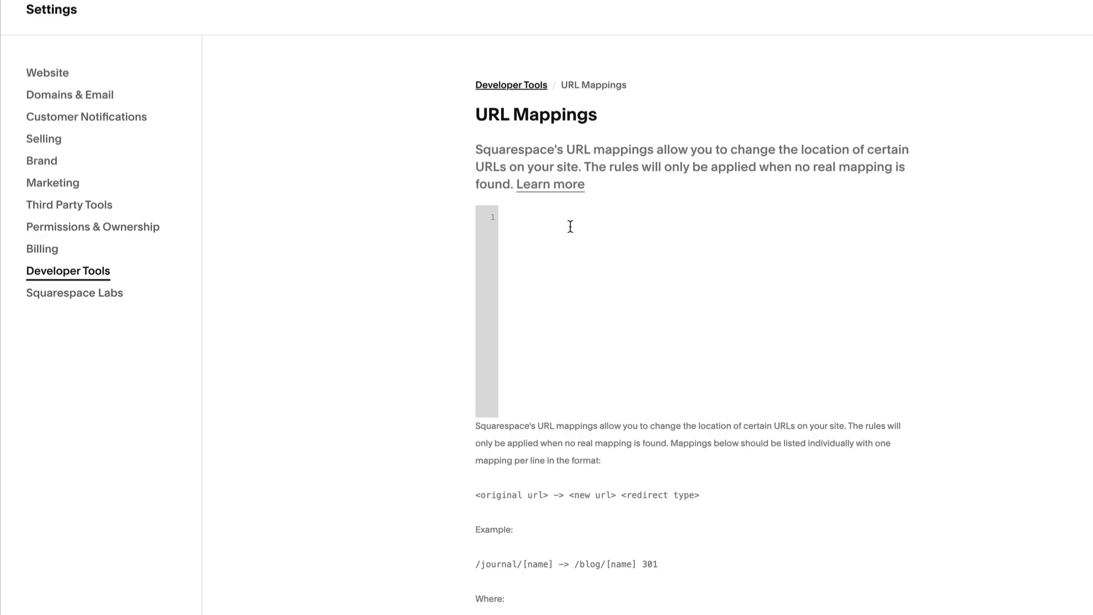
Enter the rule '/old-url -> /new-url 301' on the first line of URL Mappings
{"action": "type", "text": "/old-url"}
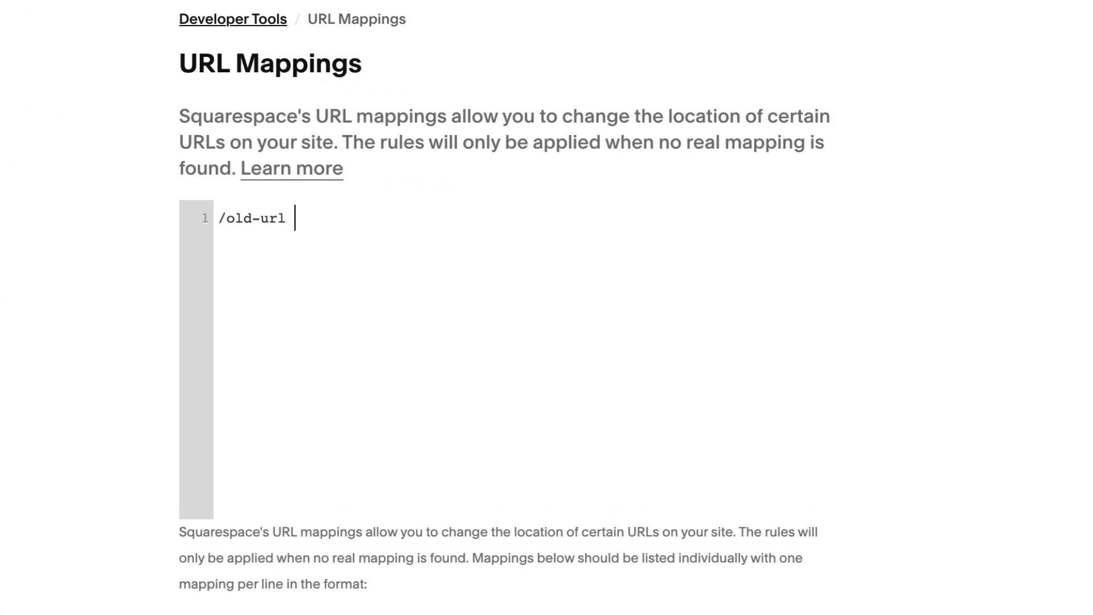
{"action": "type", "text": "->"}
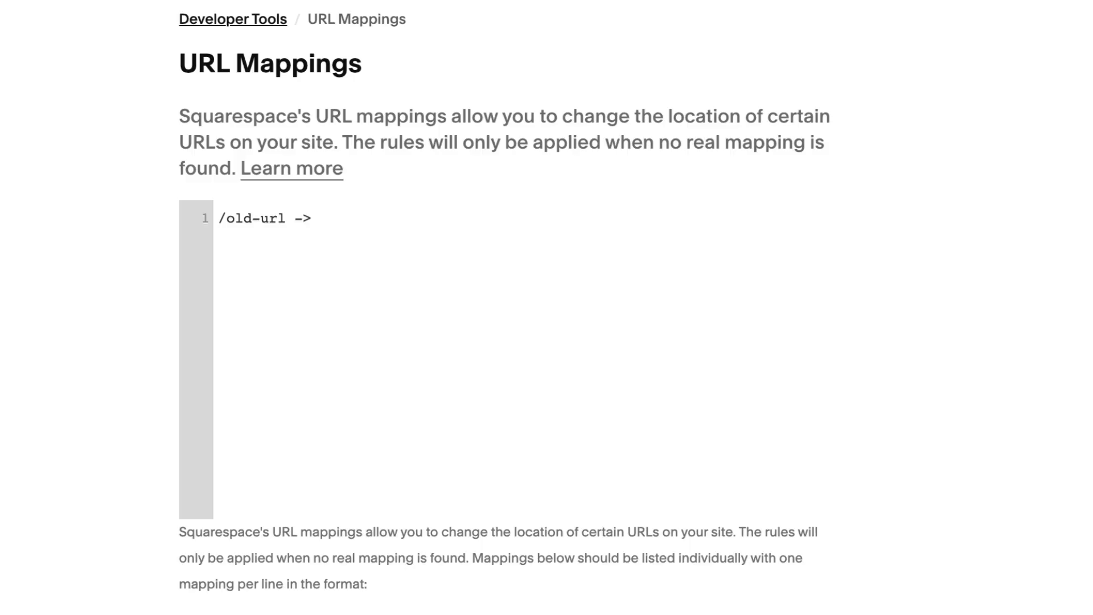
{"action": "type", "text": "/"}
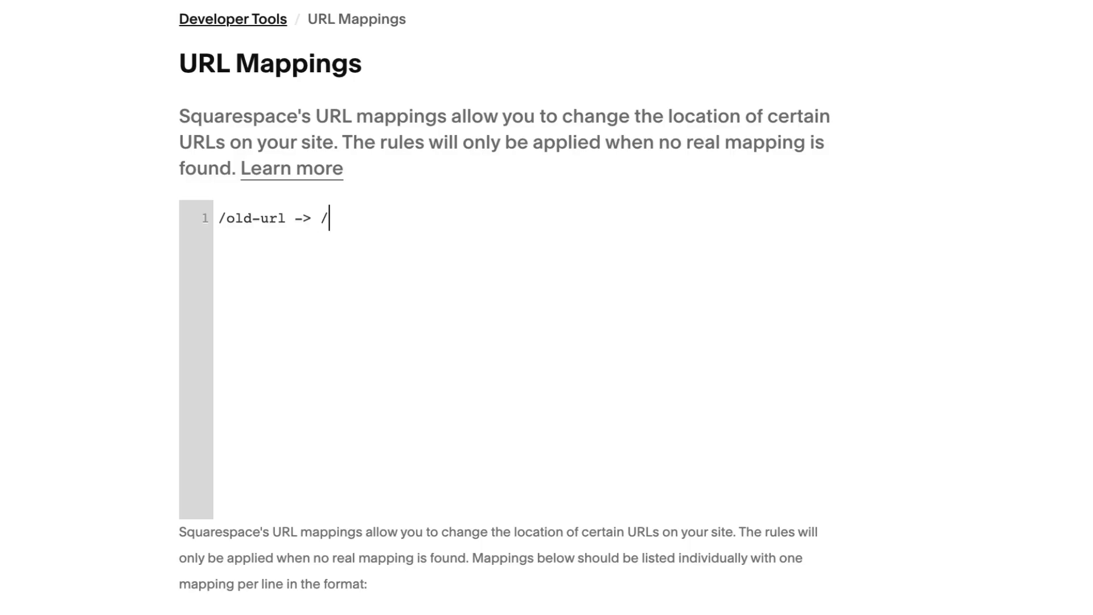
{"action": "type", "text": "ne"}
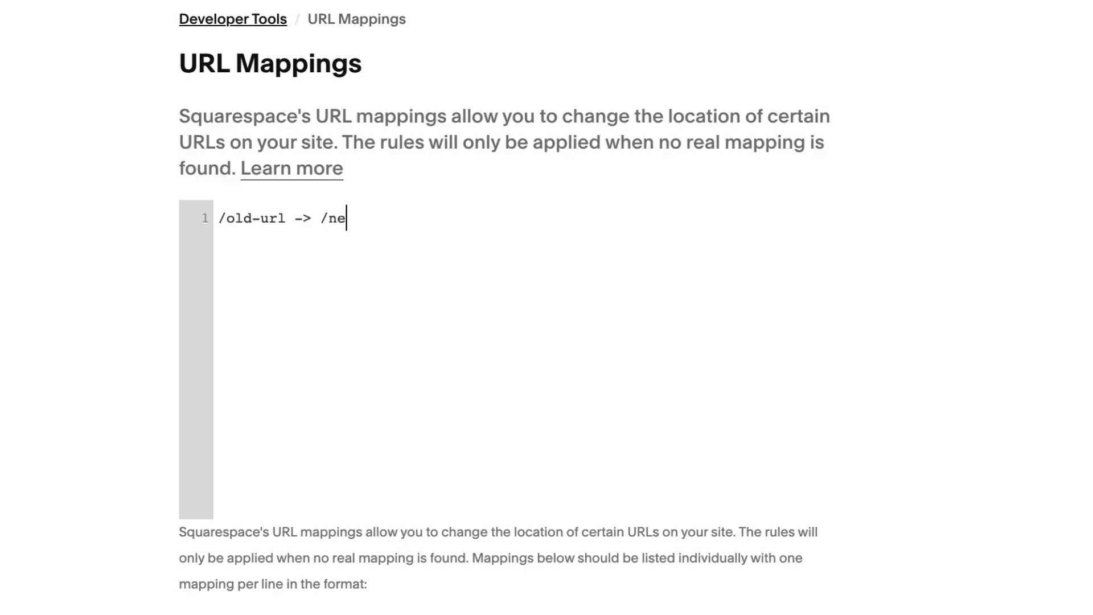
{"action": "type", "text": "w-url"}
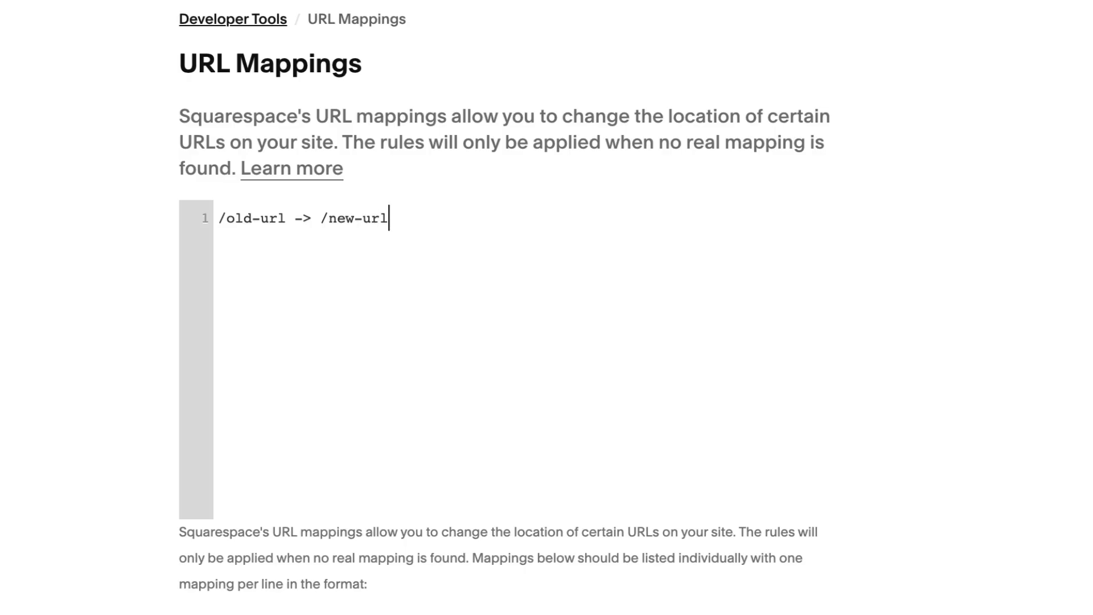
{"action": "type", "text": "301"}
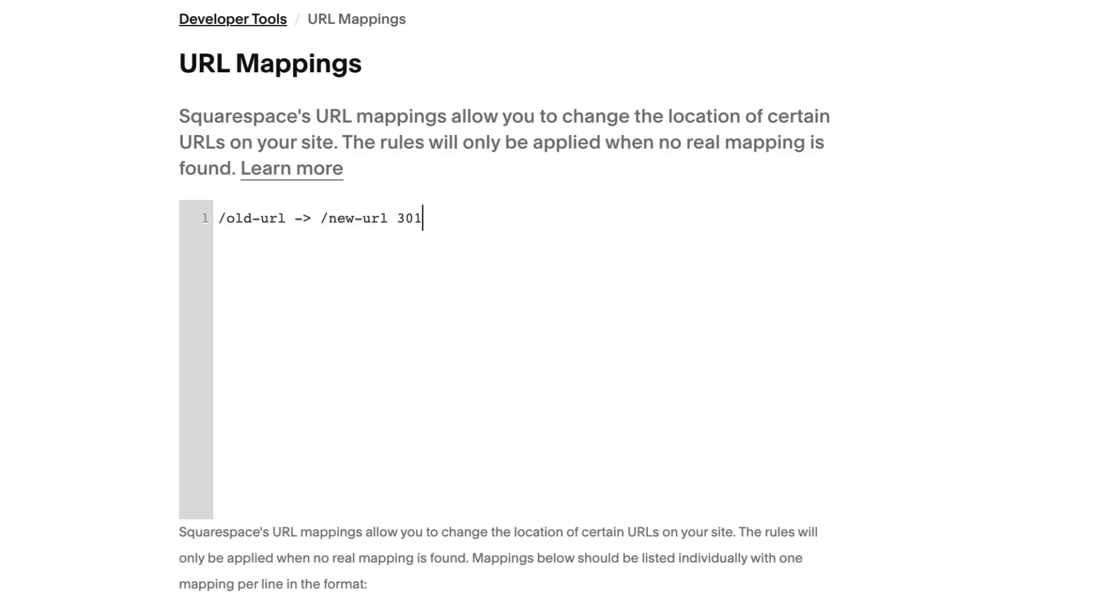